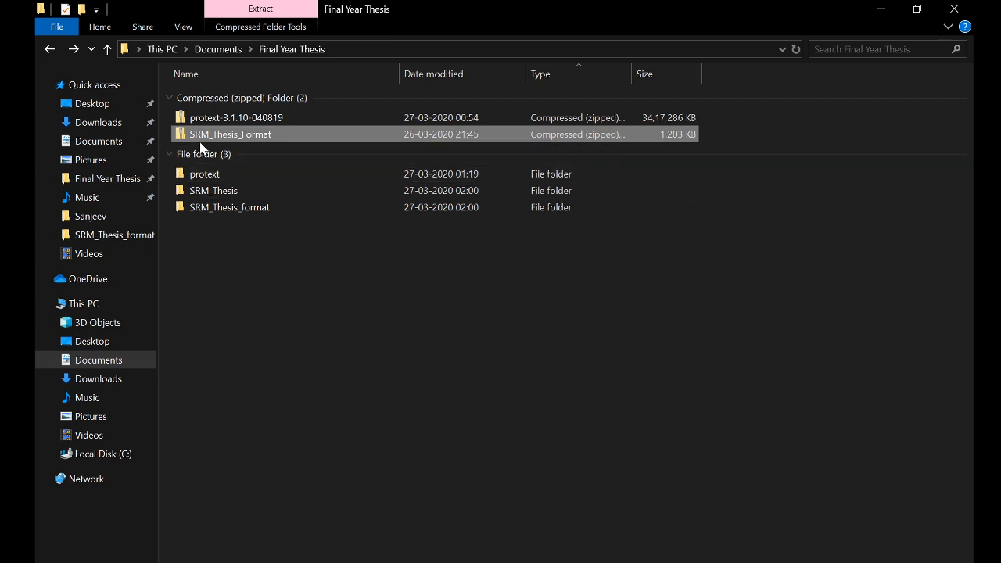
mouse_move(258, 144)
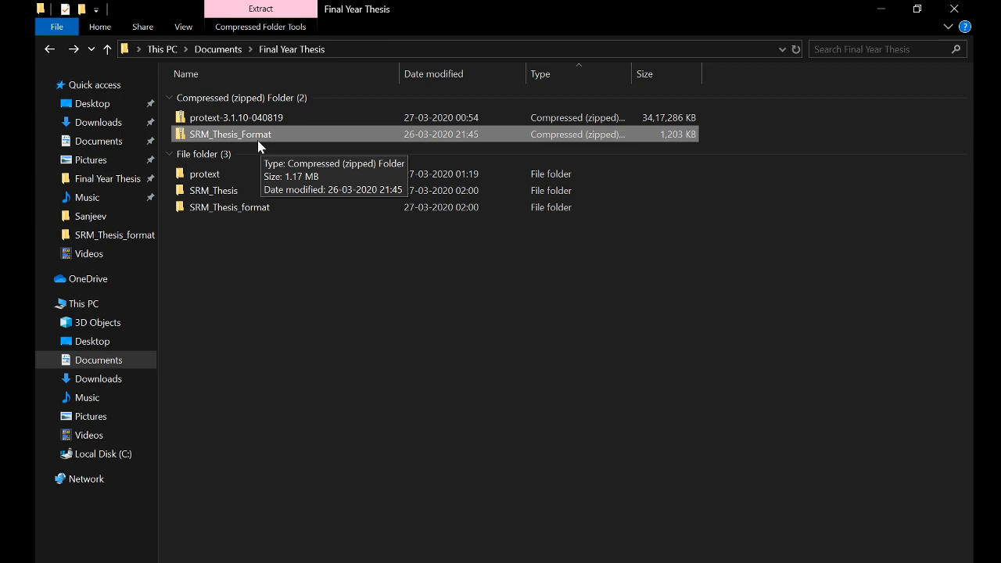
Show the thesis template files inside SRM_Thesis > SRM_Thesis_format in File Explorer.
click(216, 191)
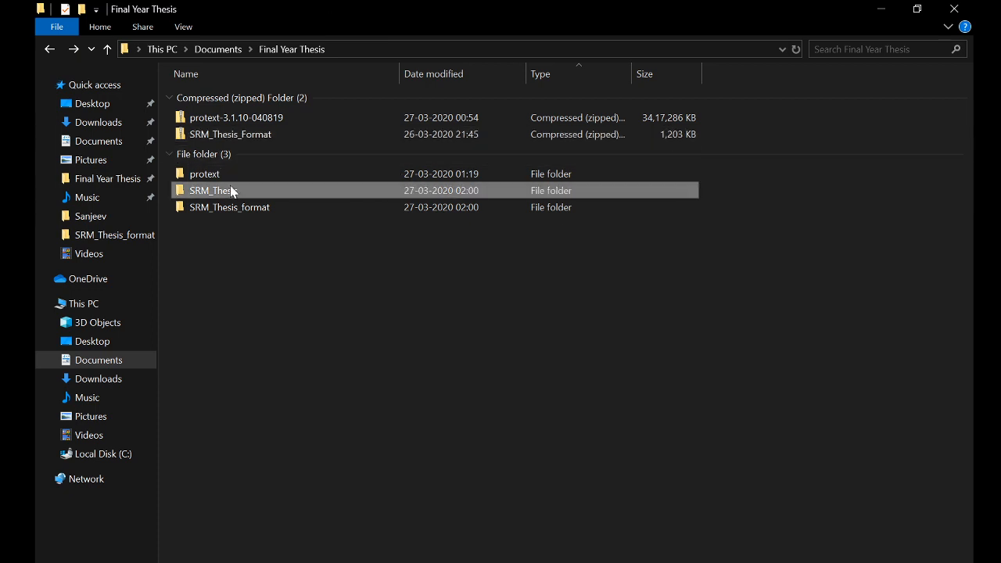
double_click(211, 190)
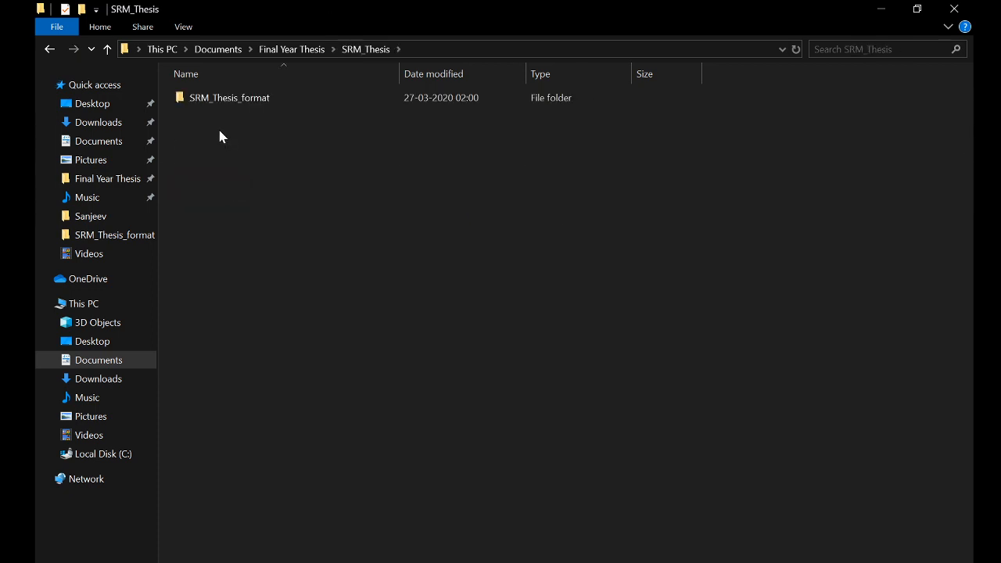
double_click(228, 97)
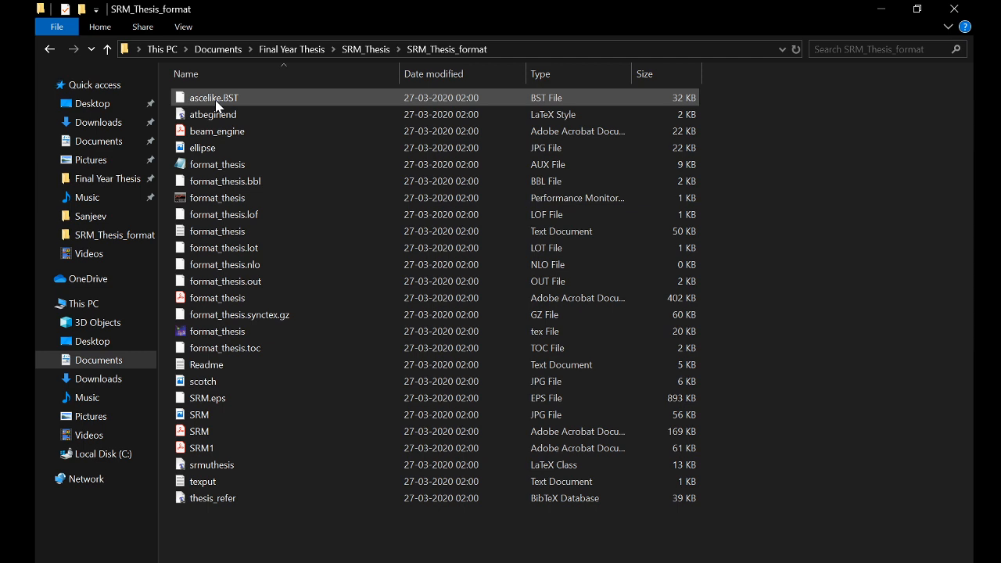
mouse_move(217, 332)
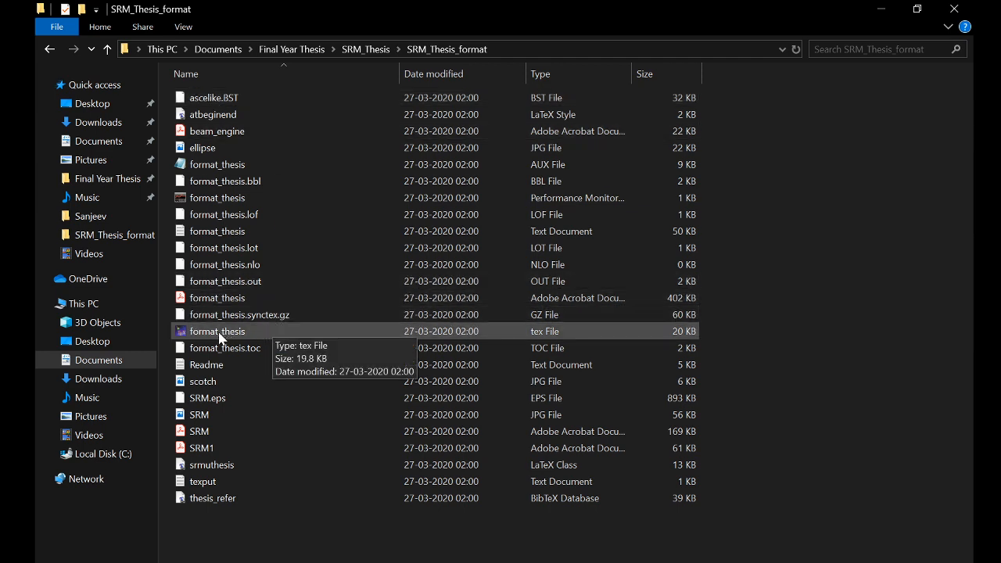
mouse_move(549, 344)
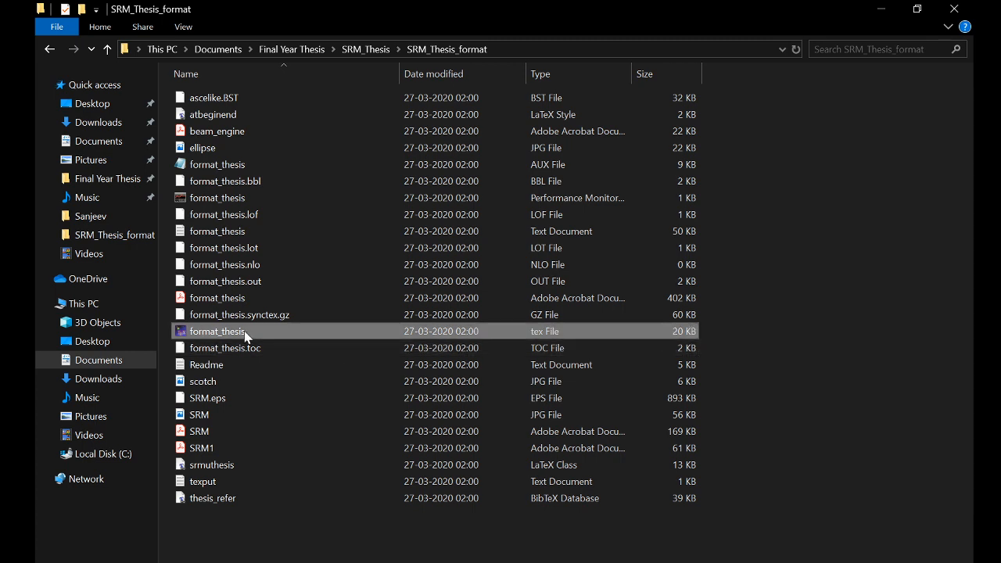
Launch format_thesis.tex in TeXstudio and close the other document tabs.
double_click(219, 332)
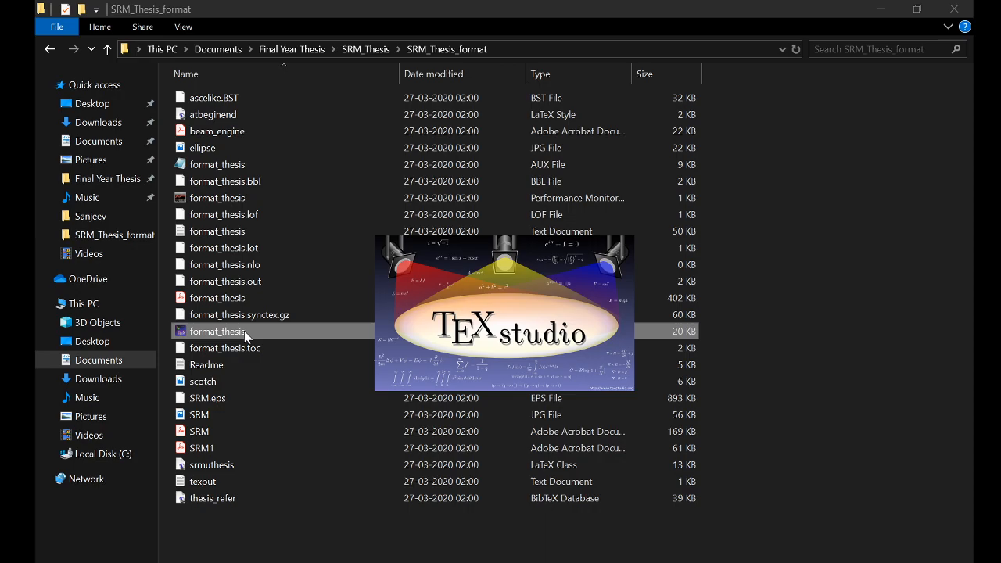
double_click(218, 332)
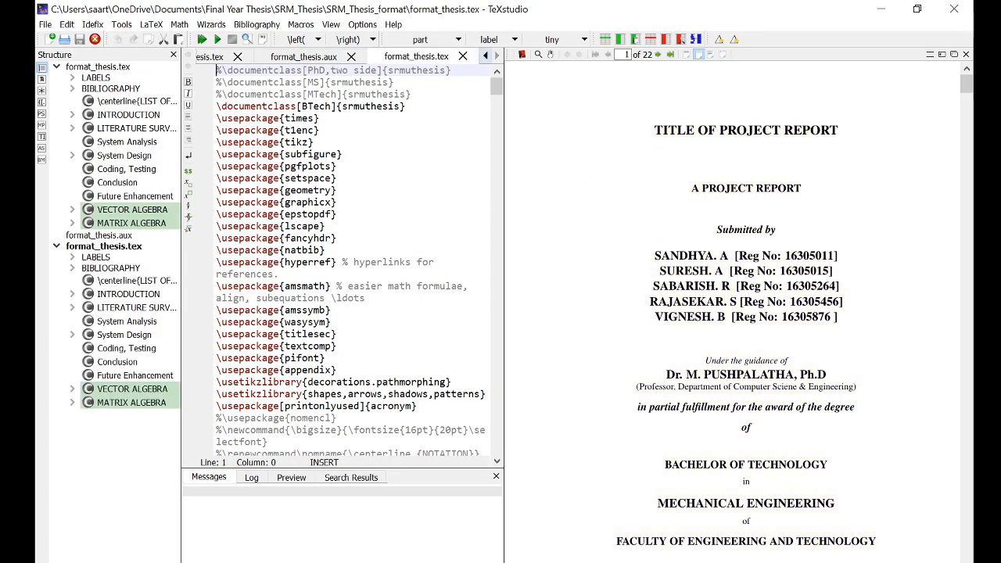
click(238, 56)
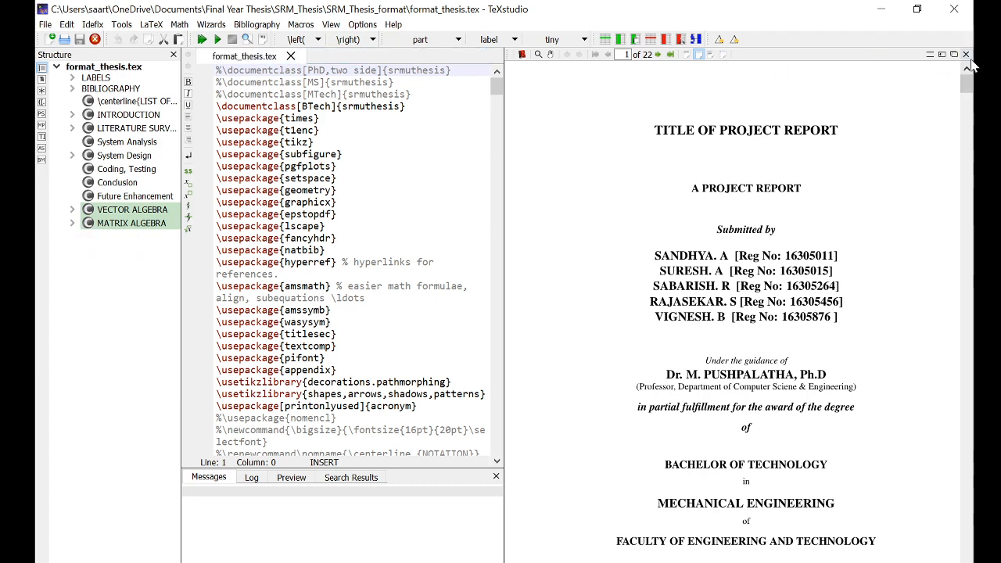
click(965, 53)
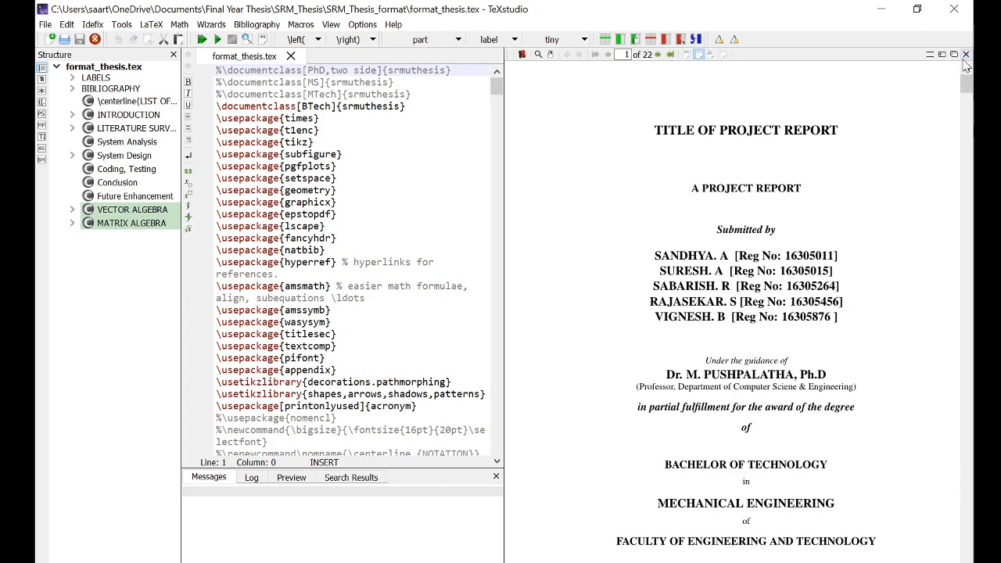
Hide the PDF viewer and compile format_thesis.tex twice until pdflatex exits normally.
click(965, 53)
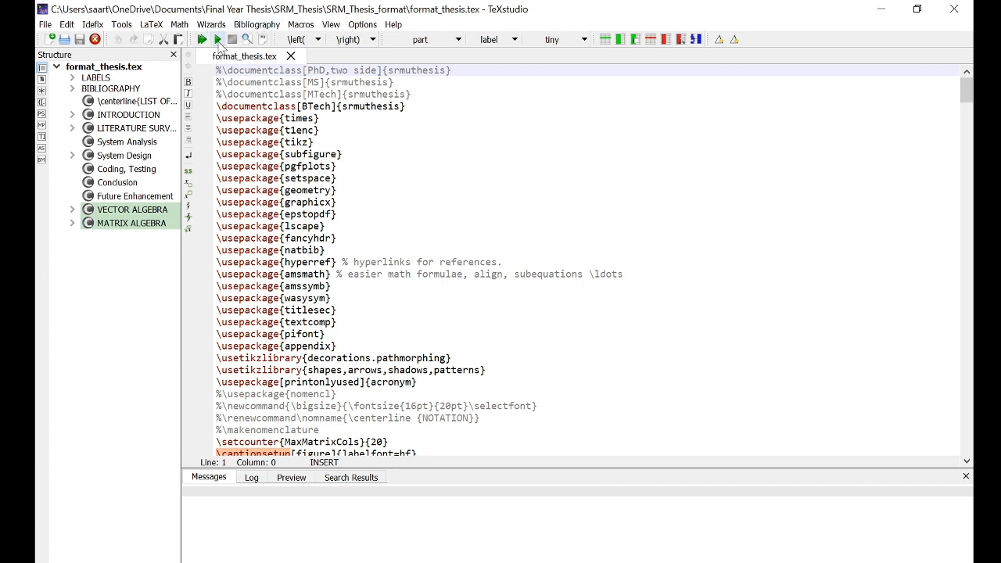
mouse_move(202, 39)
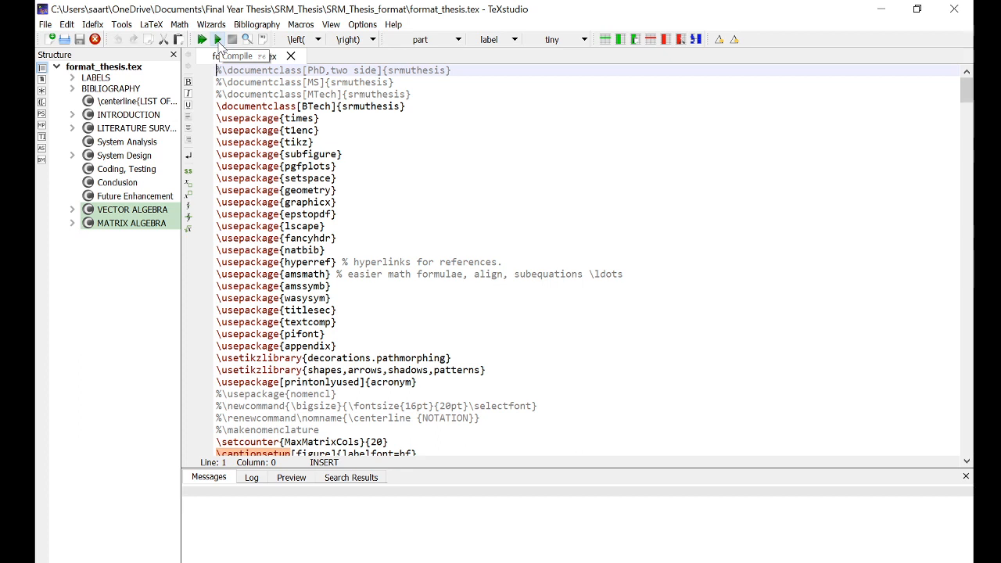
click(202, 39)
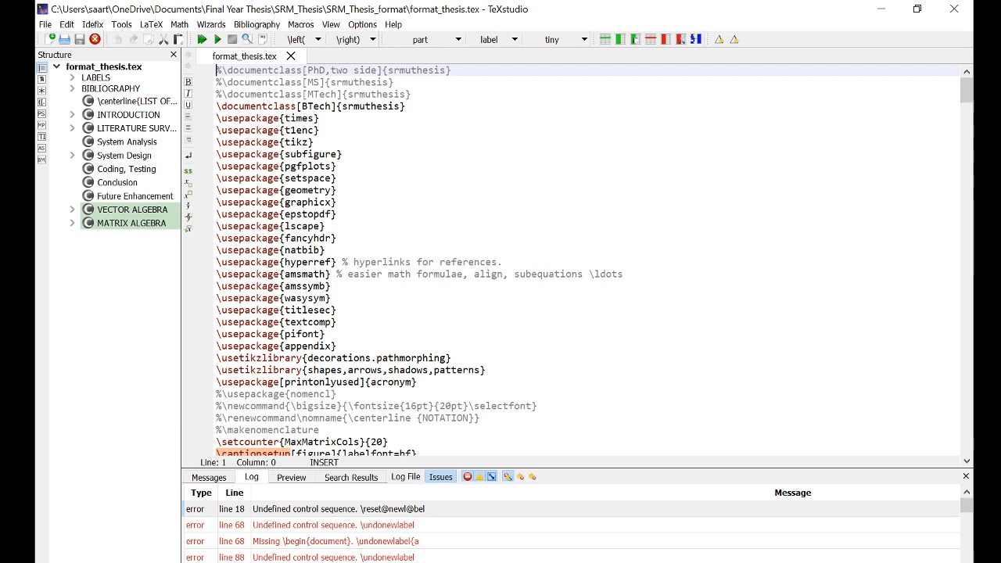
mouse_move(444, 546)
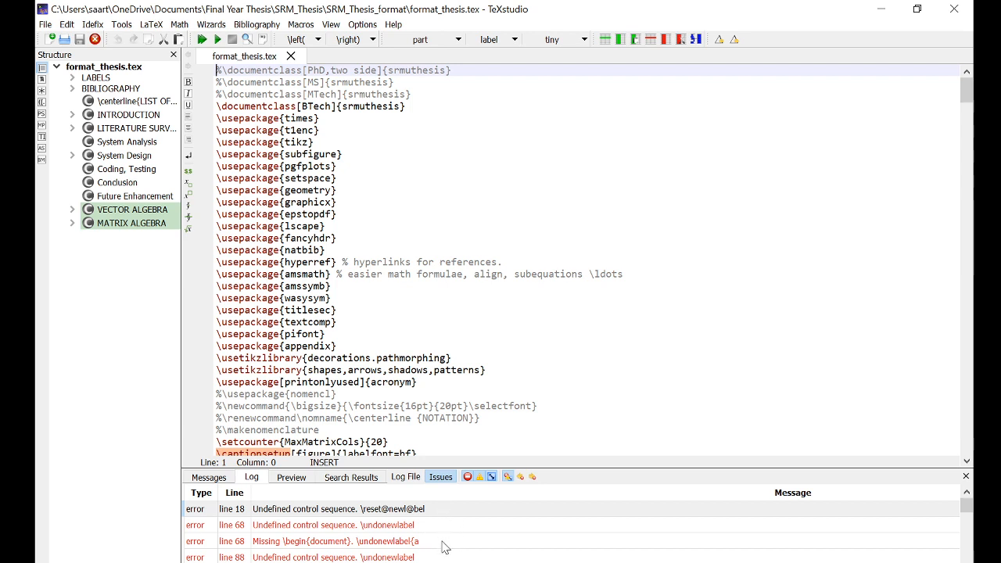
mouse_move(451, 557)
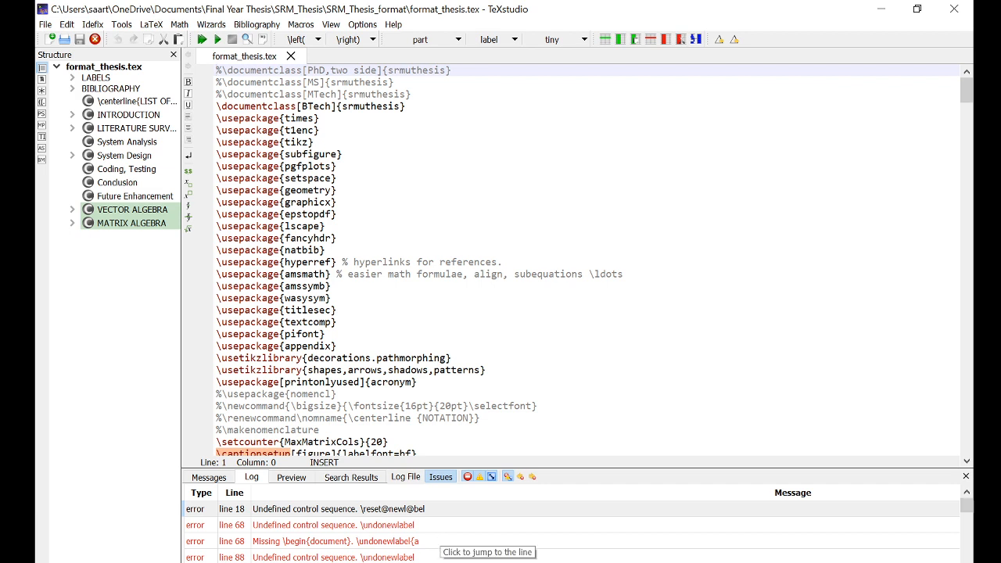
mouse_move(202, 39)
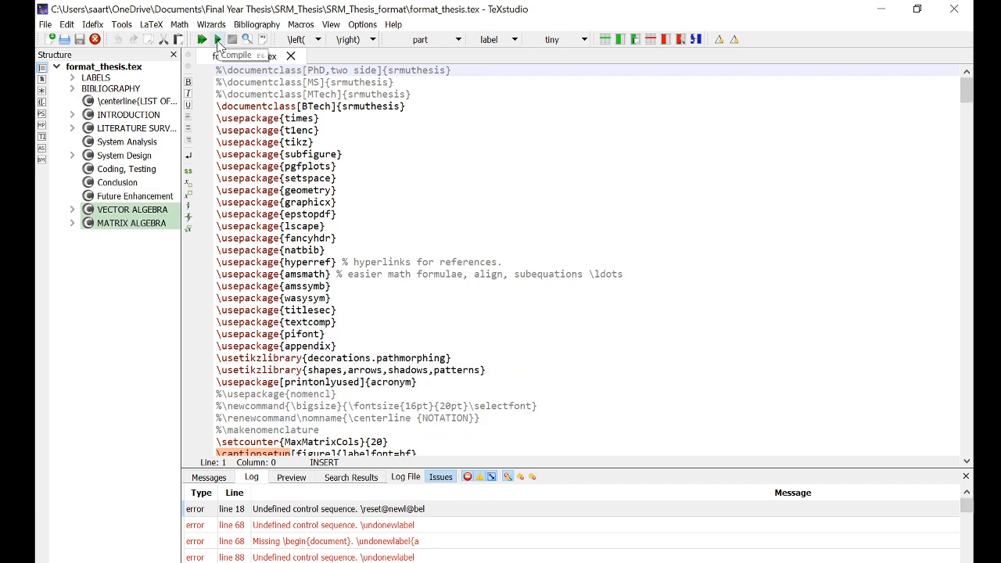
click(202, 39)
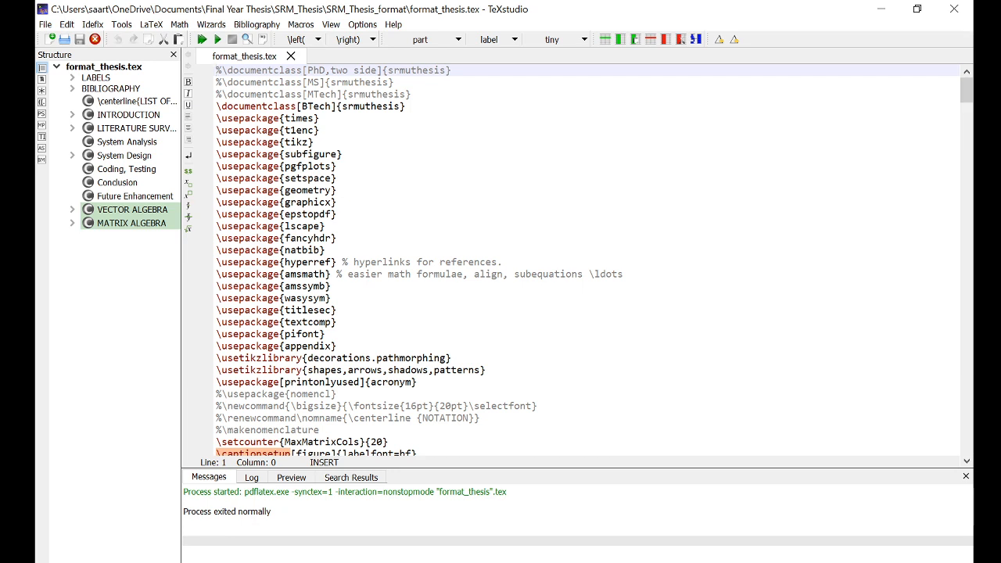
mouse_move(200, 50)
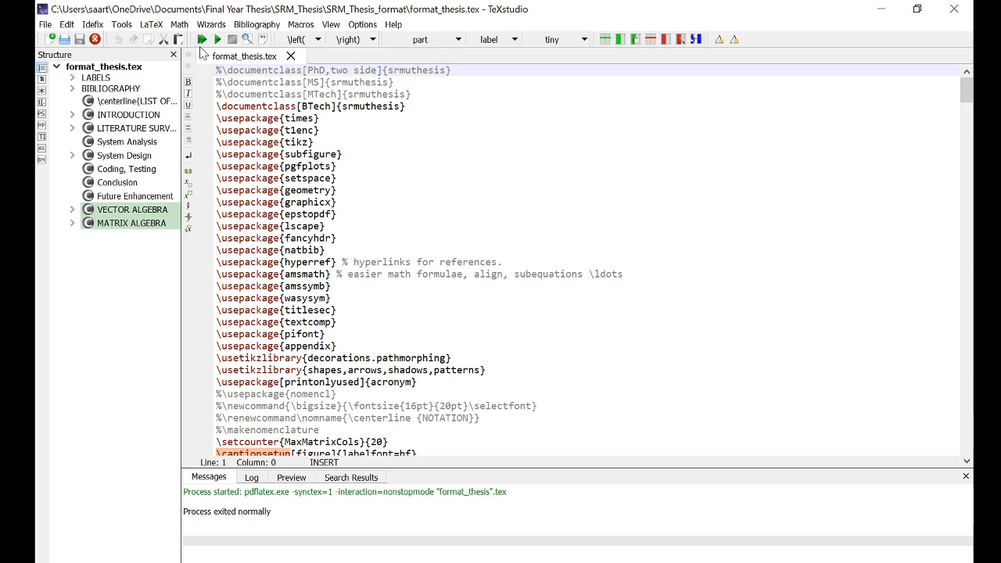
Reopen the embedded PDF viewer showing the 22-page project report.
click(202, 39)
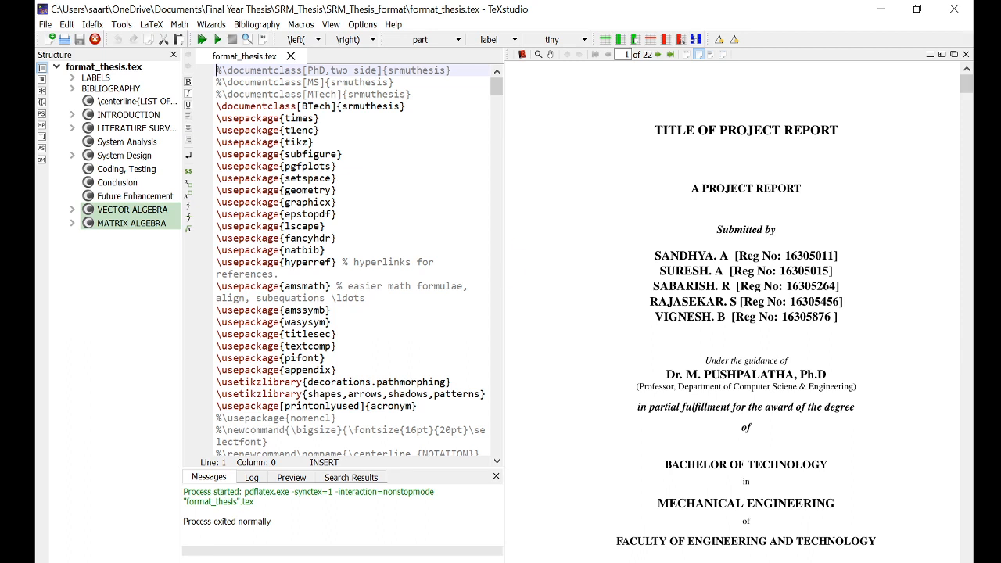
mouse_move(506, 287)
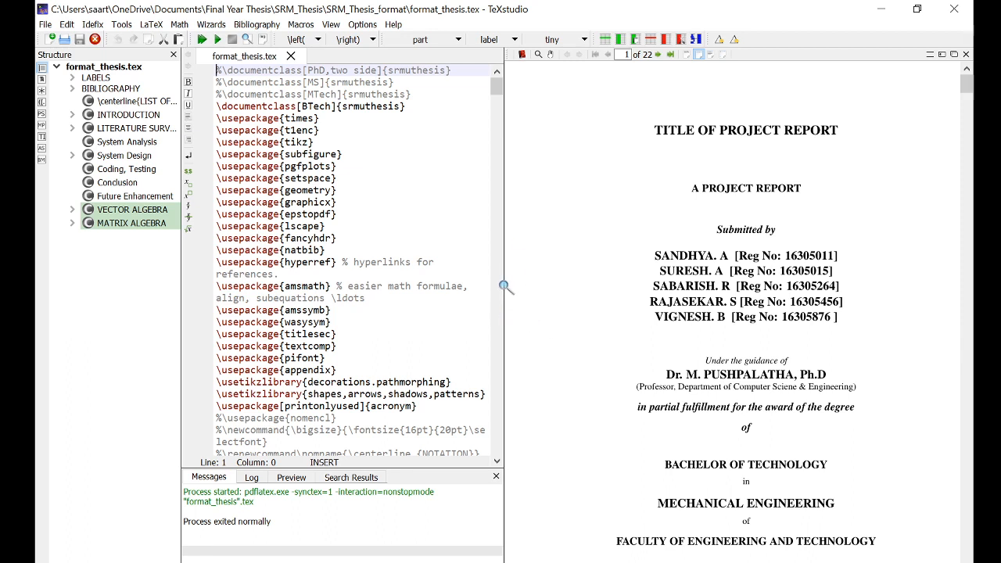
mouse_move(504, 107)
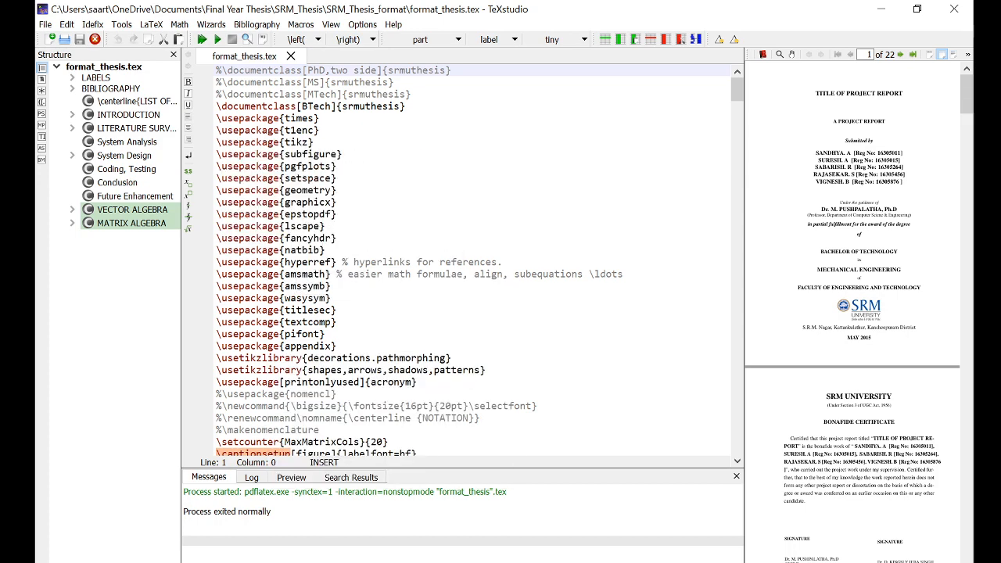
mouse_move(311, 202)
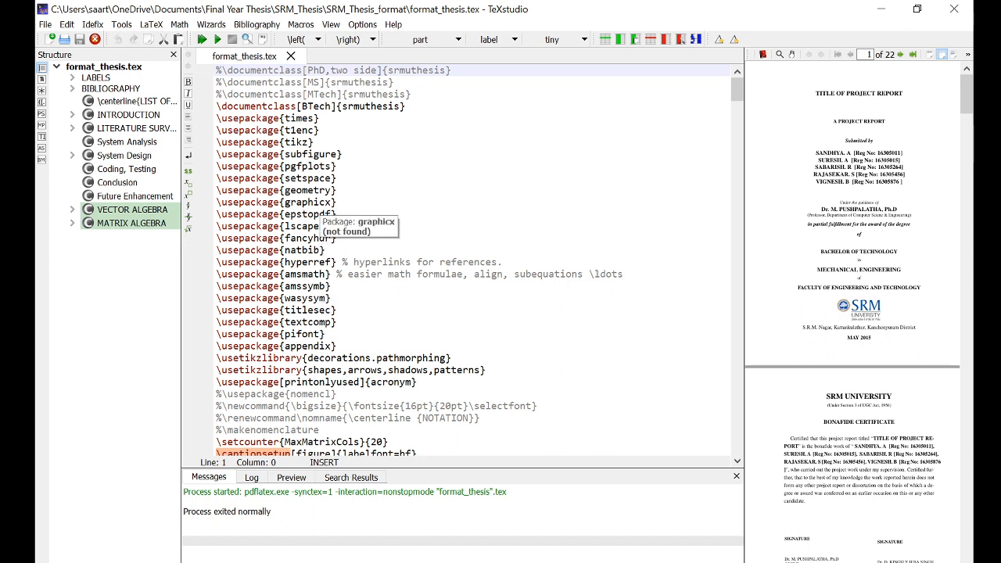
mouse_move(306, 179)
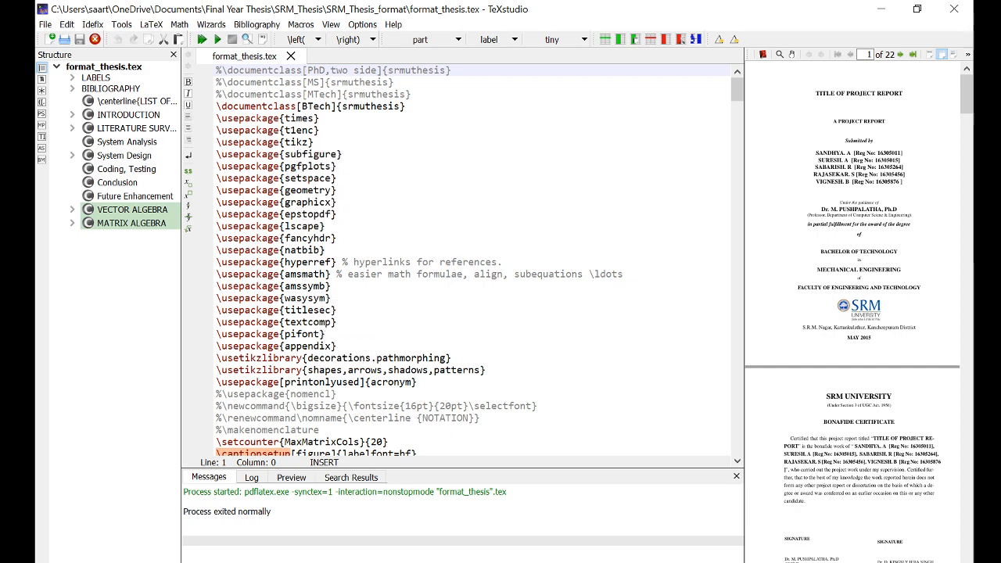
Replace the placeholder \title argument with ABC.
scroll(down, 3)
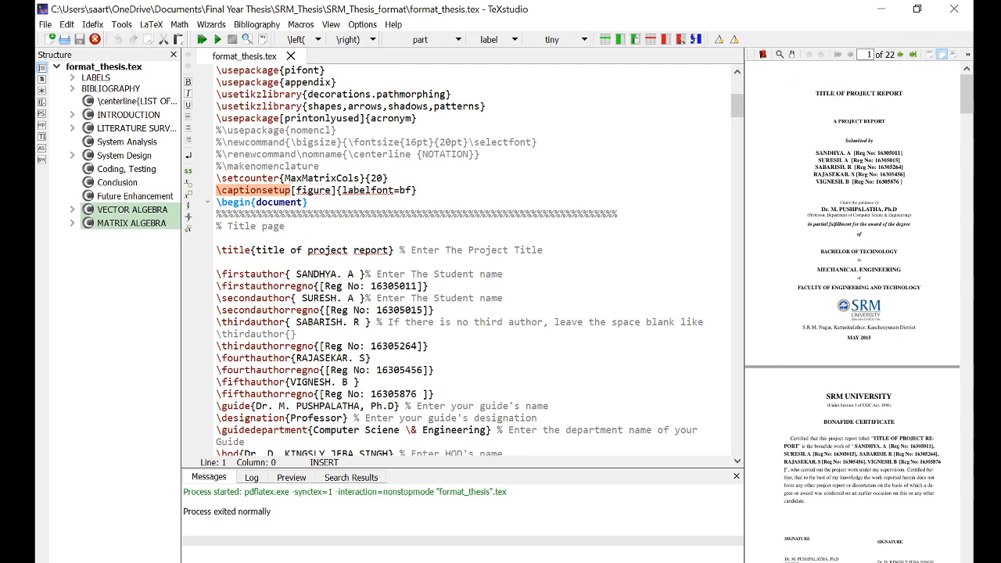
click(266, 251)
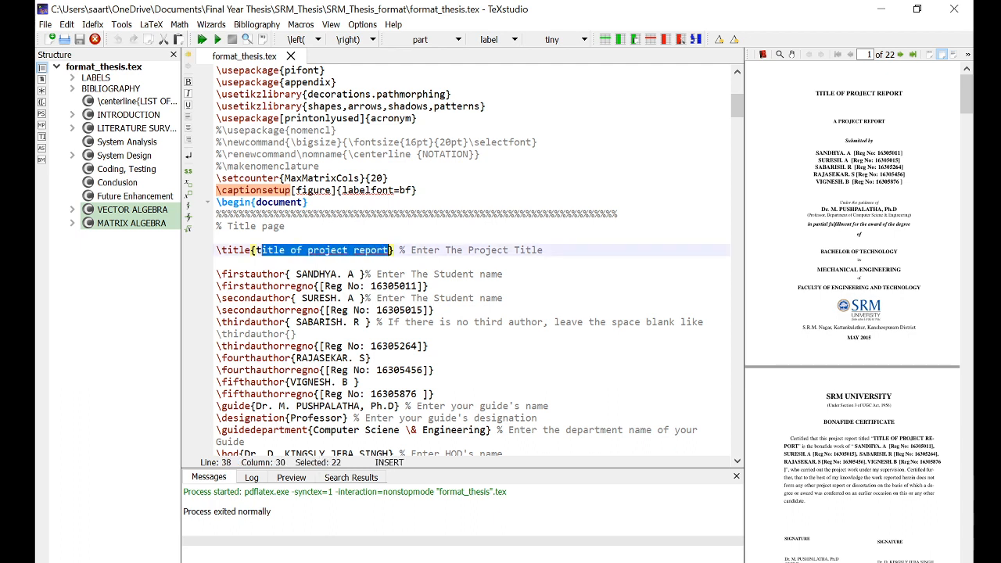
text(ABC)
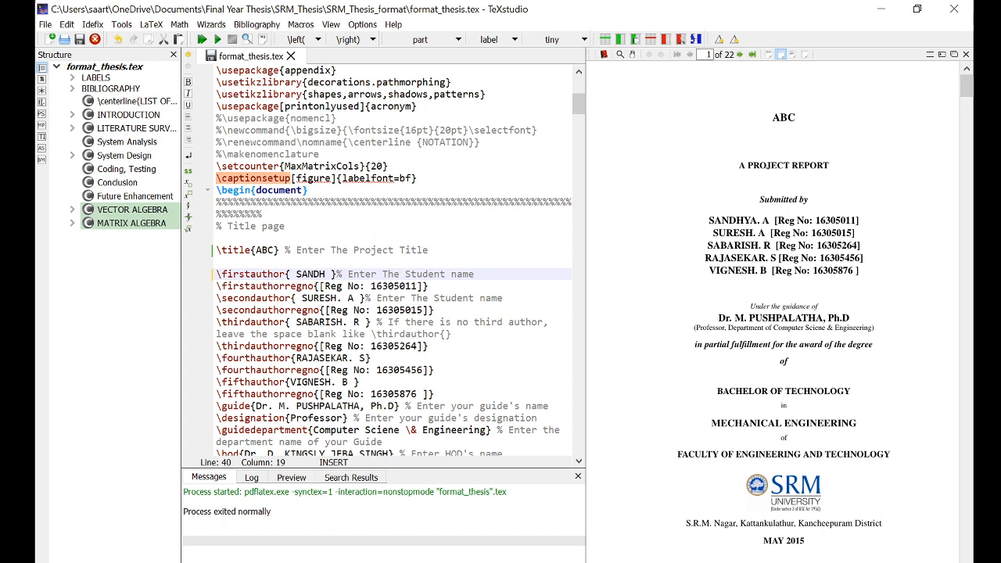
text(AARTHAK SA)
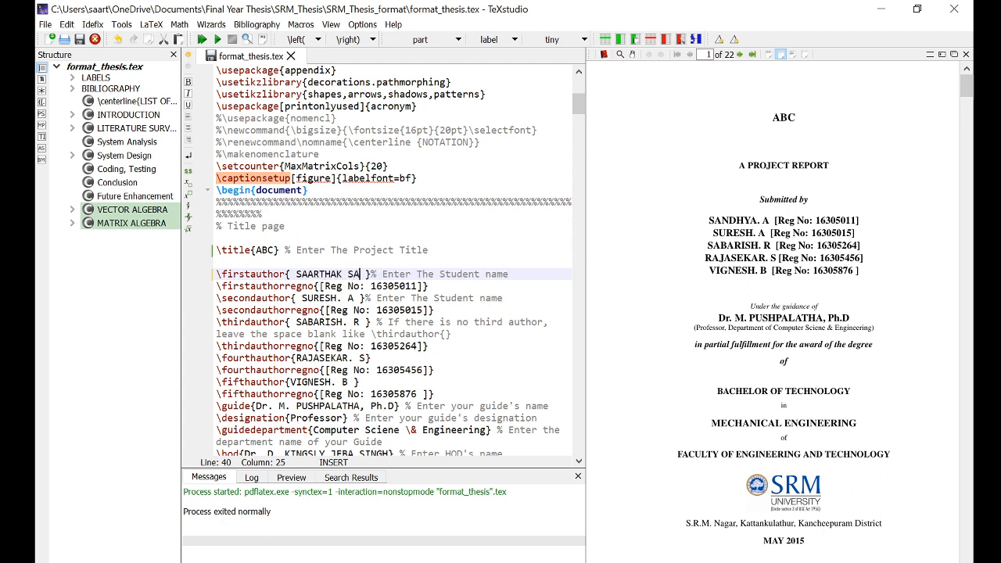
text(NGAMNERKAR)
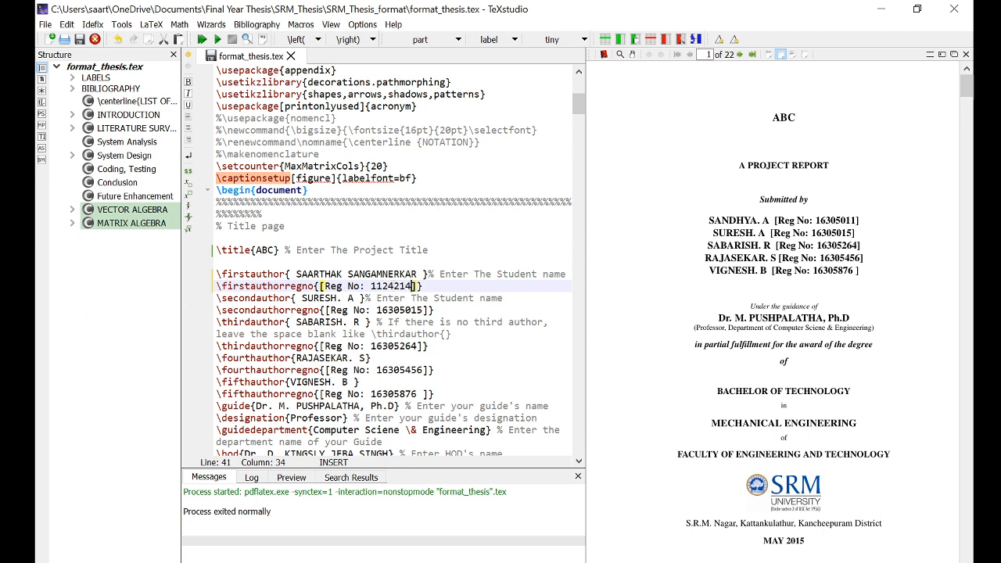
text(214)
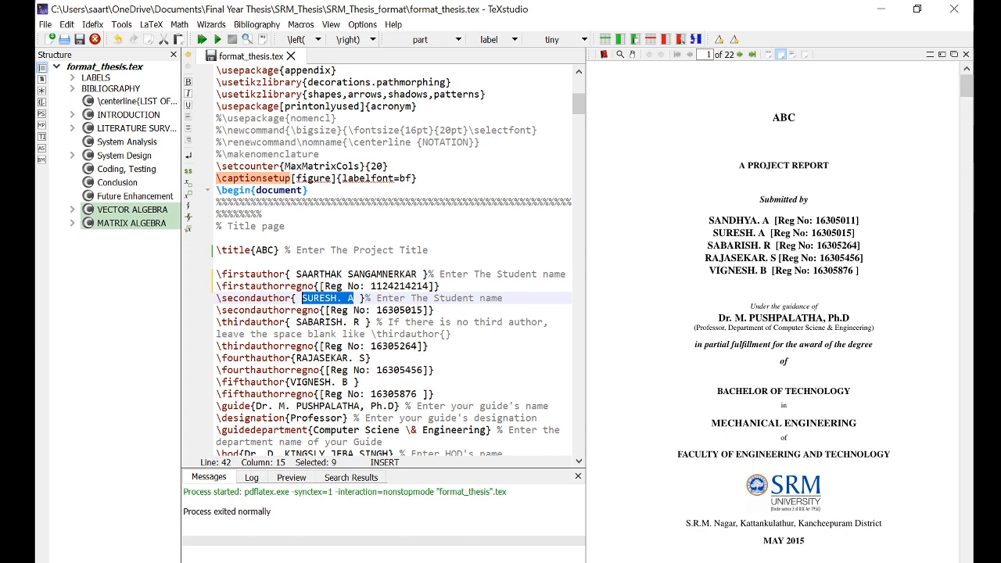
text(ANOUSHKA)
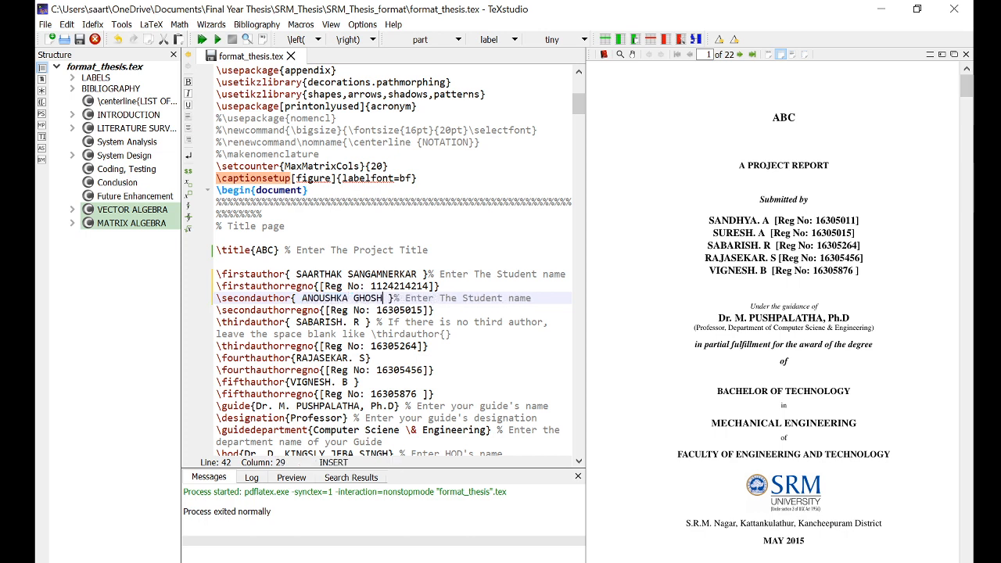
text(3513)
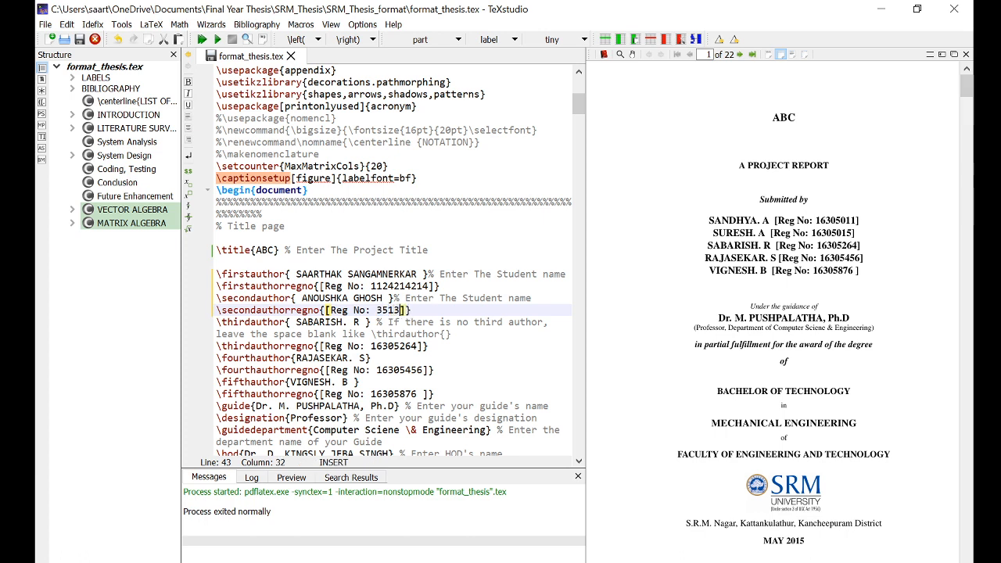
text(13135)
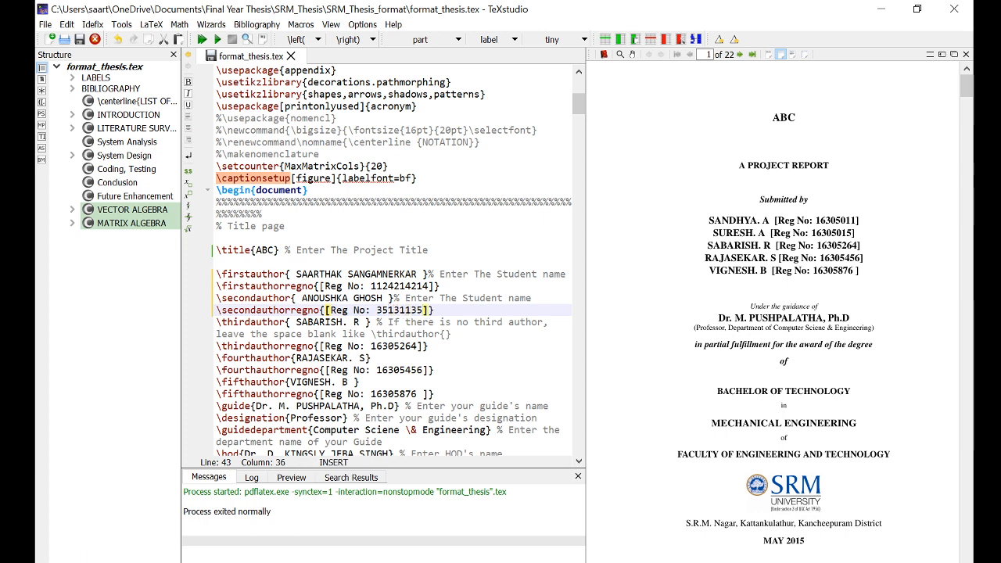
Empty the third and fourth students' name arguments.
click(322, 323)
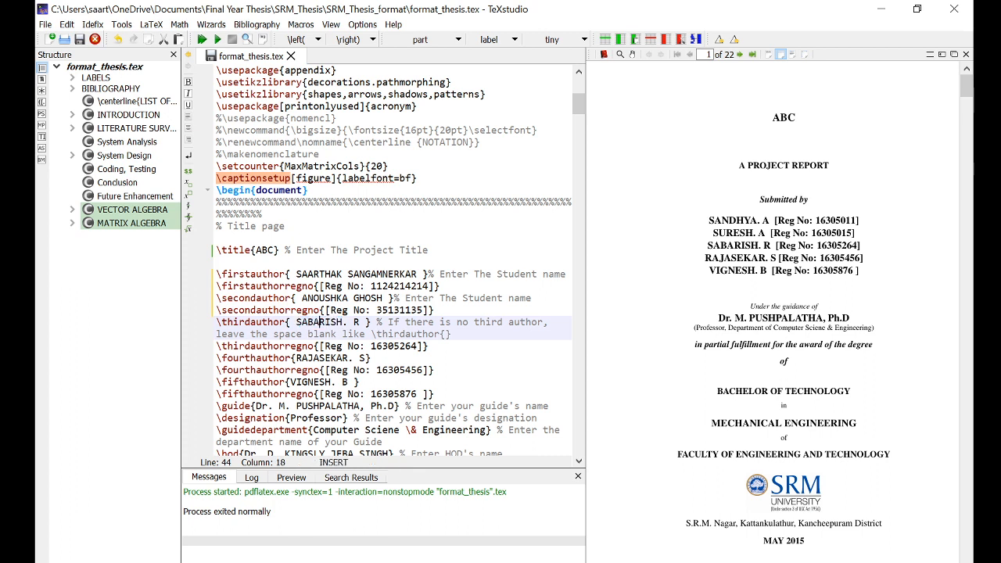
double_click(321, 323)
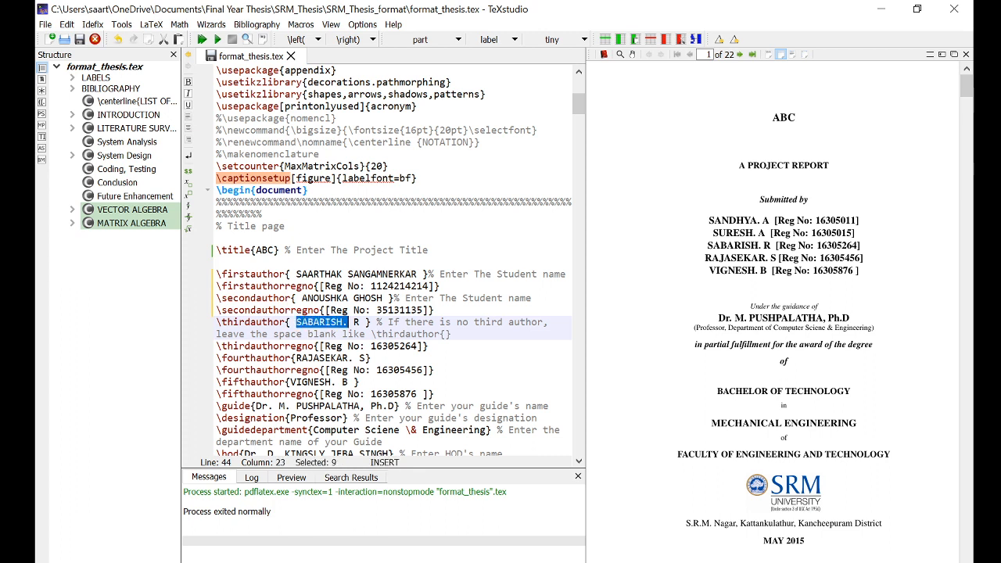
key(Delete)
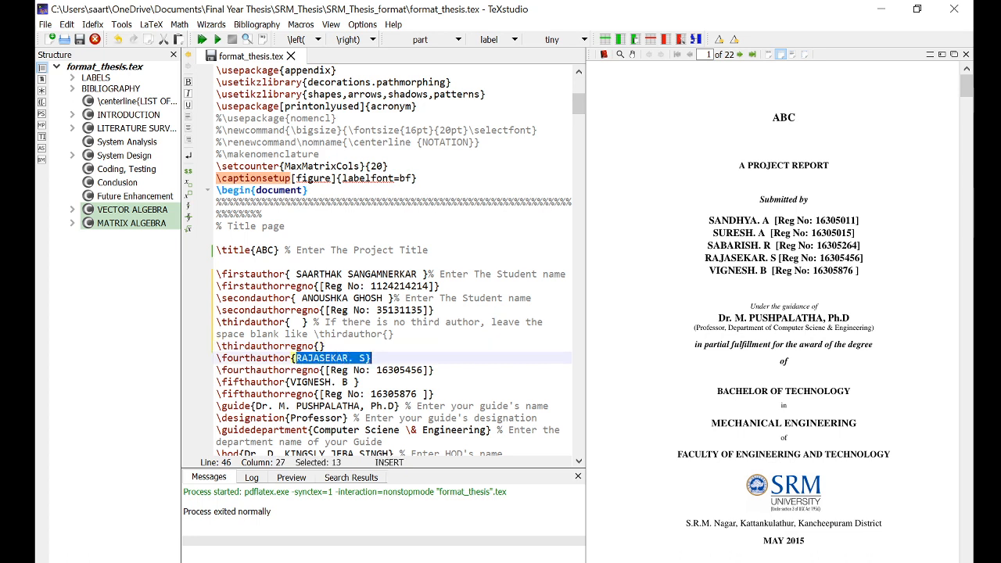
key(Delete)
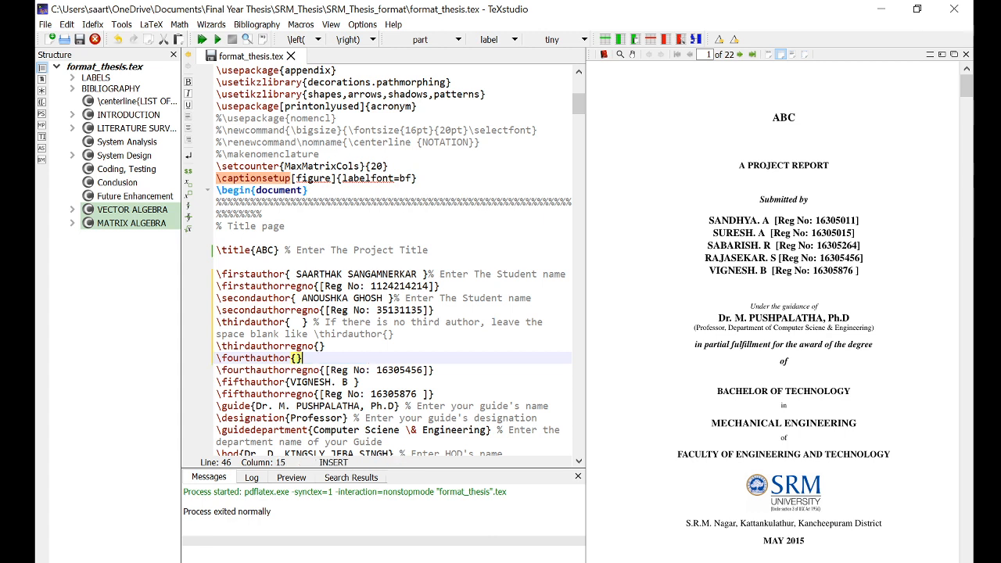
Empty the remaining registration numbers and fifth student's name, then move to the guide's department line.
click(328, 369)
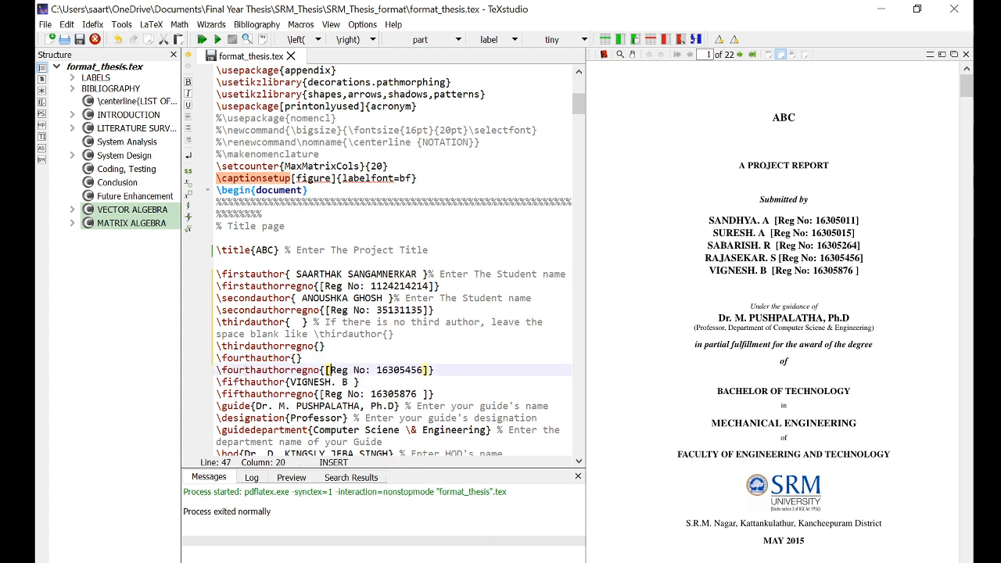
double_click(375, 369)
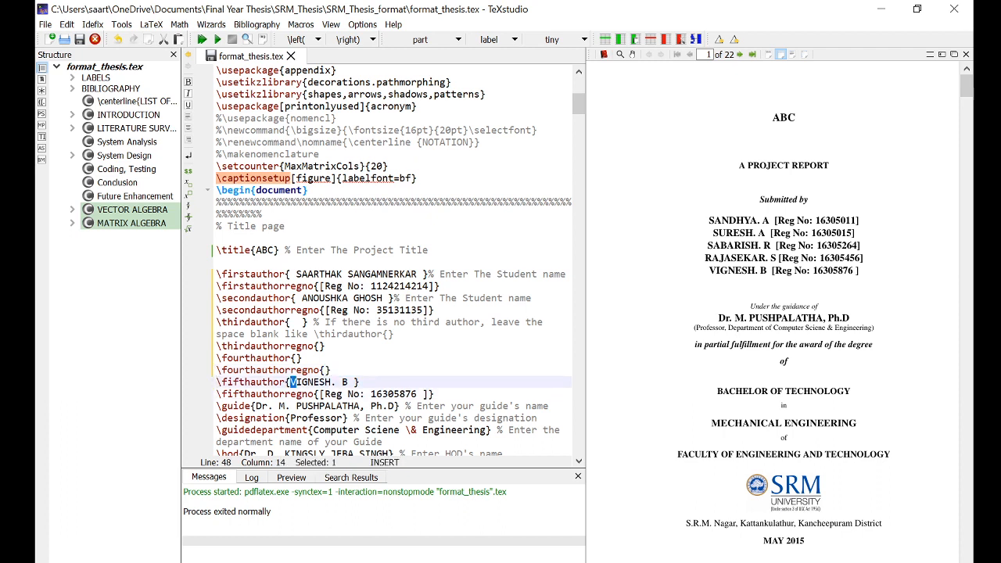
key(Delete)
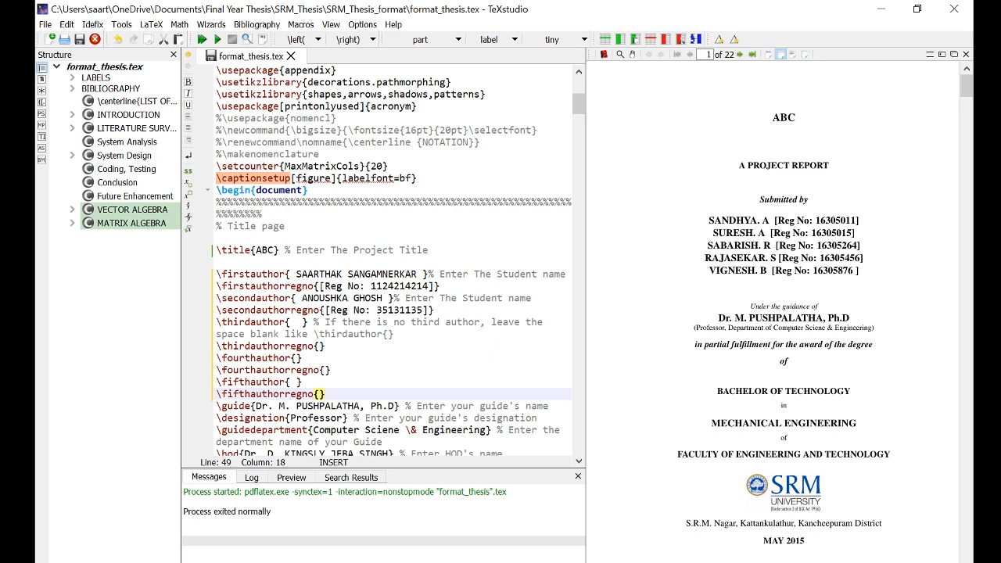
click(319, 394)
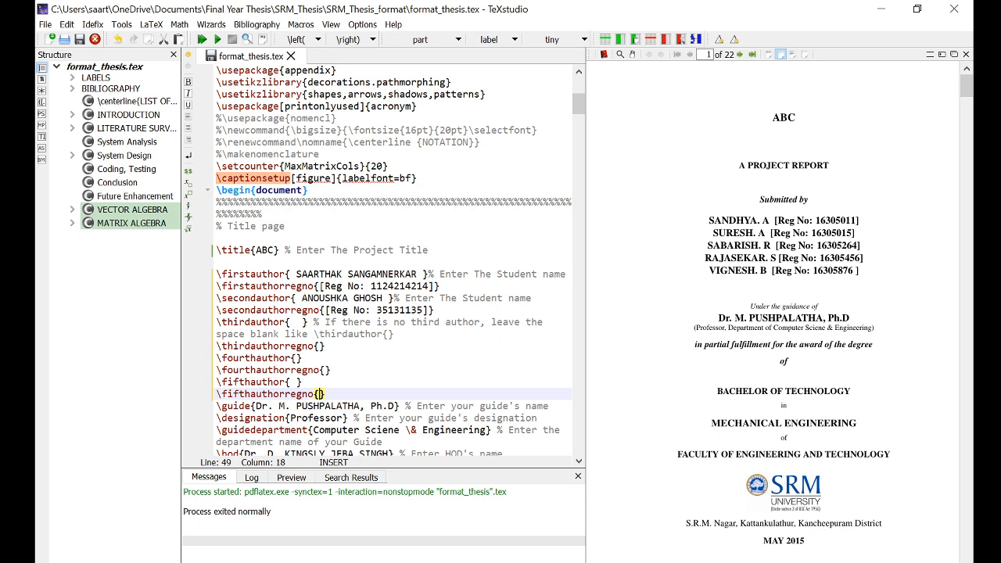
click(401, 428)
text(c)
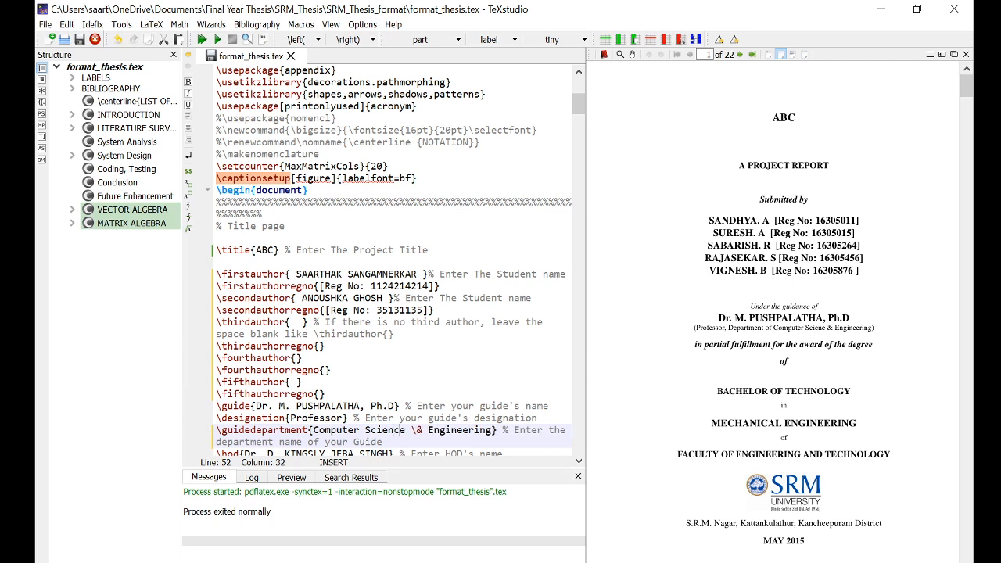
scroll(down, 3)
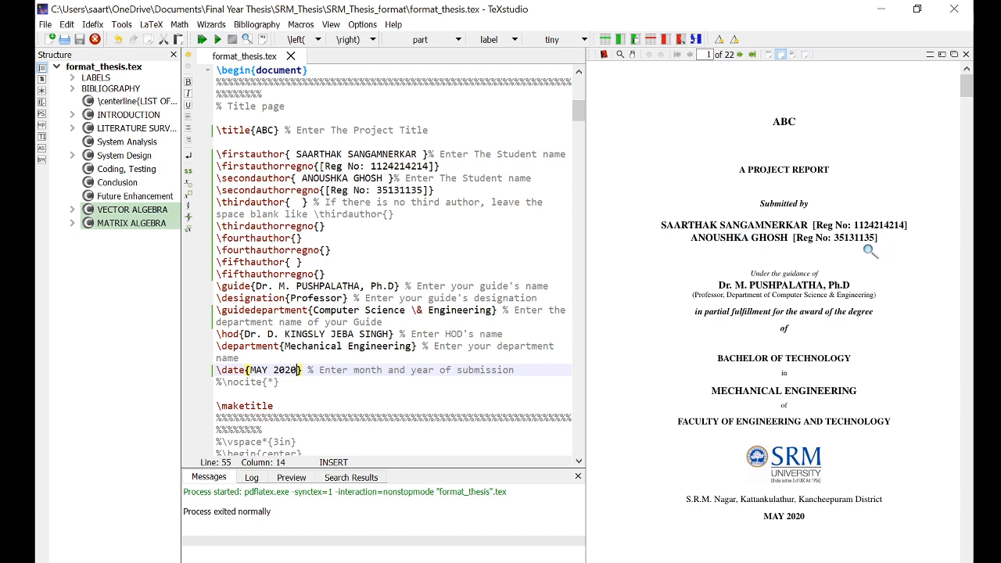
mouse_move(854, 244)
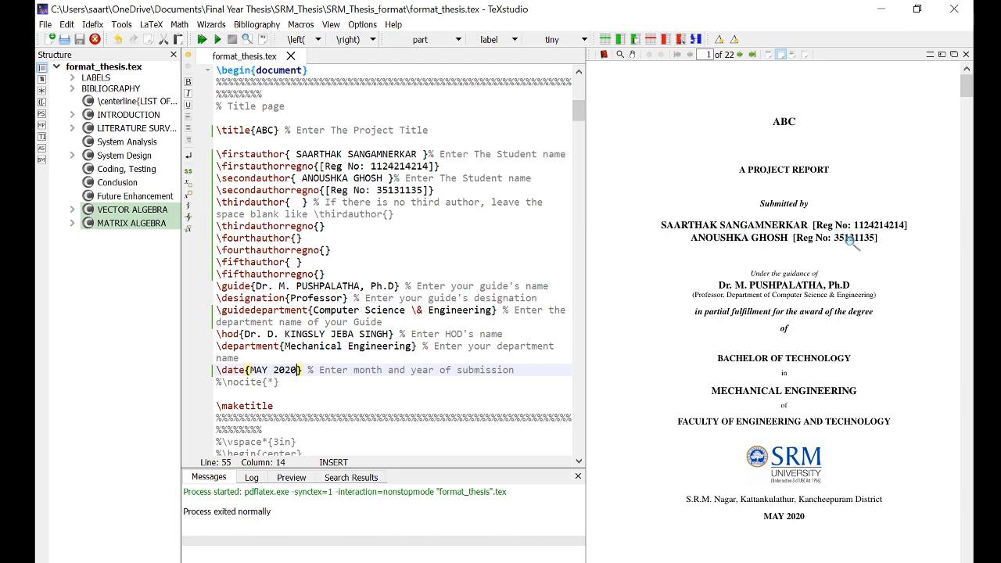
mouse_move(798, 438)
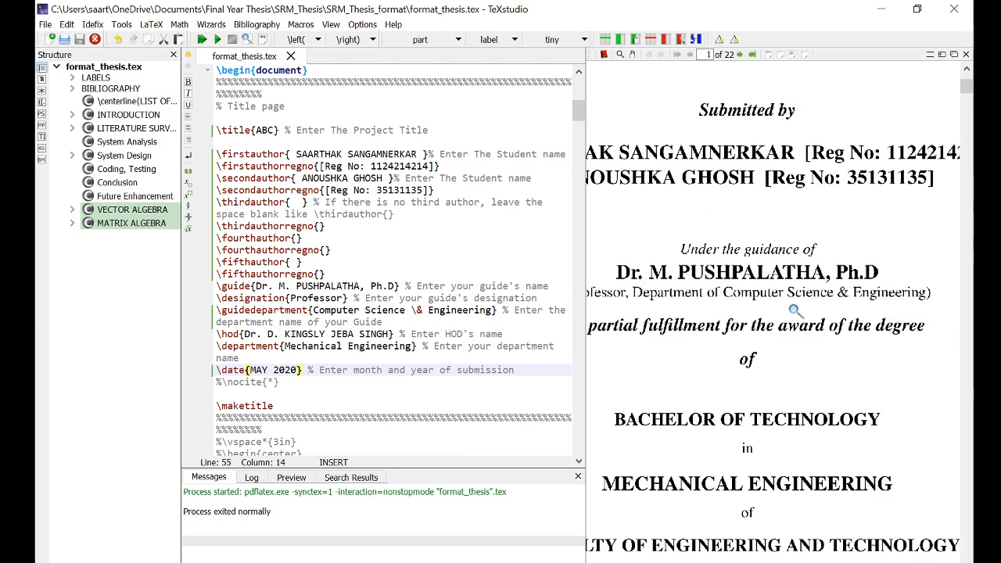
scroll(down, 3)
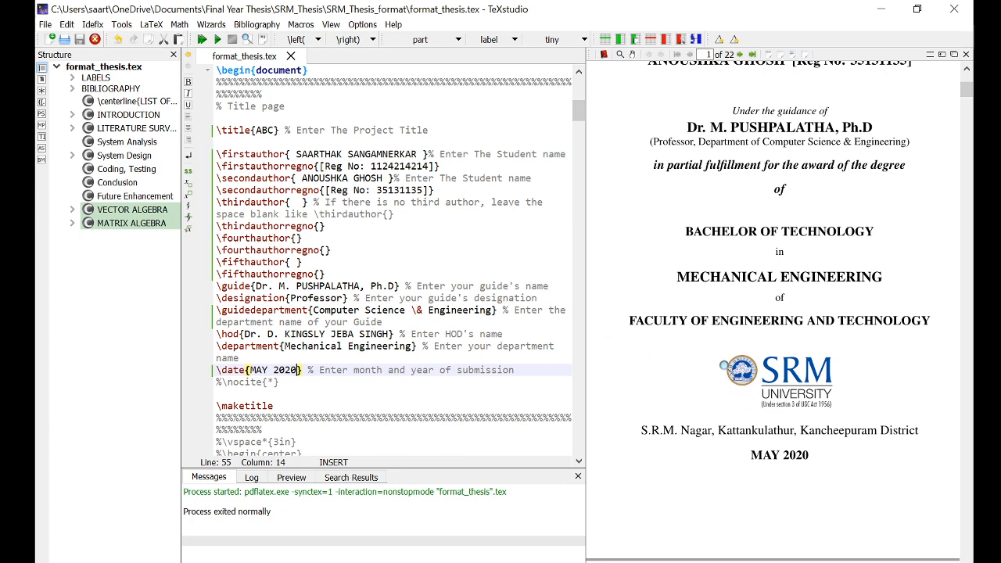
scroll(down, 3)
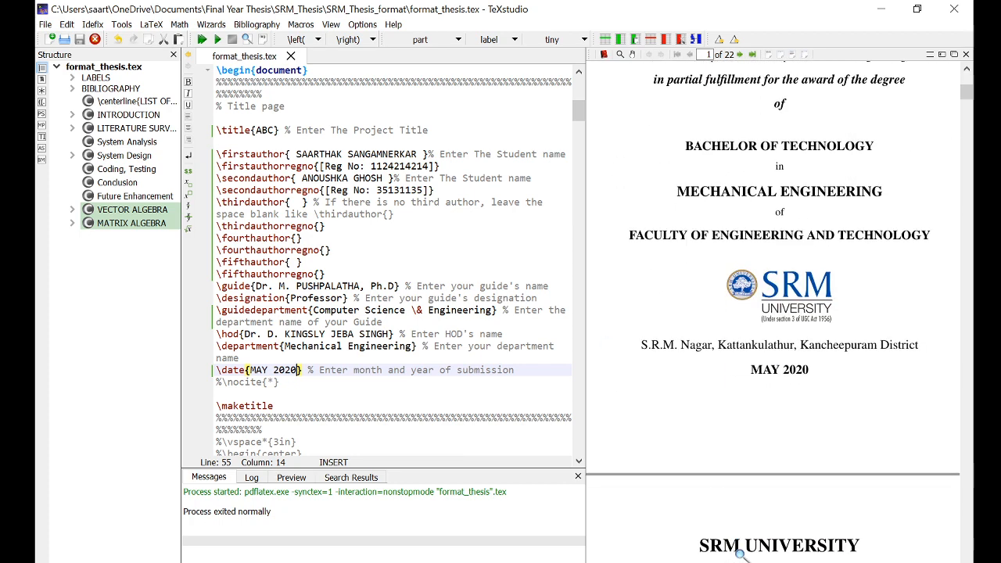